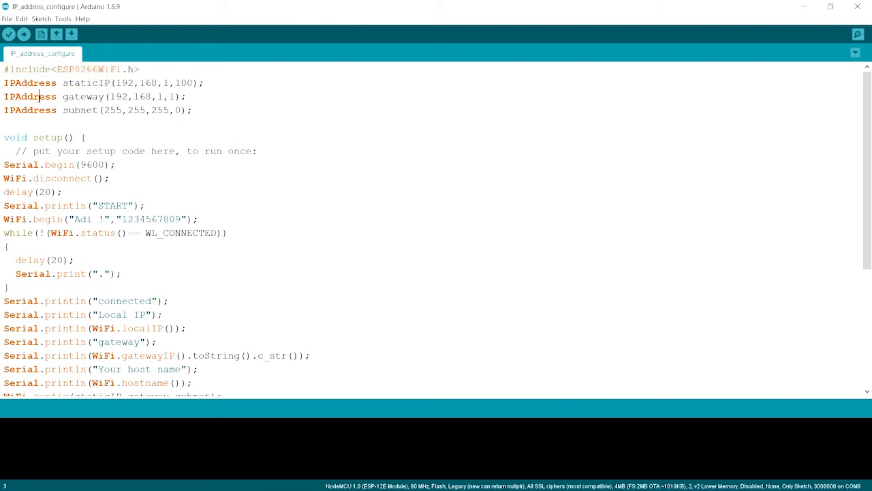
- Review the static IP, subnet and gateway declarations and the setup print lines
double_click(15, 83)
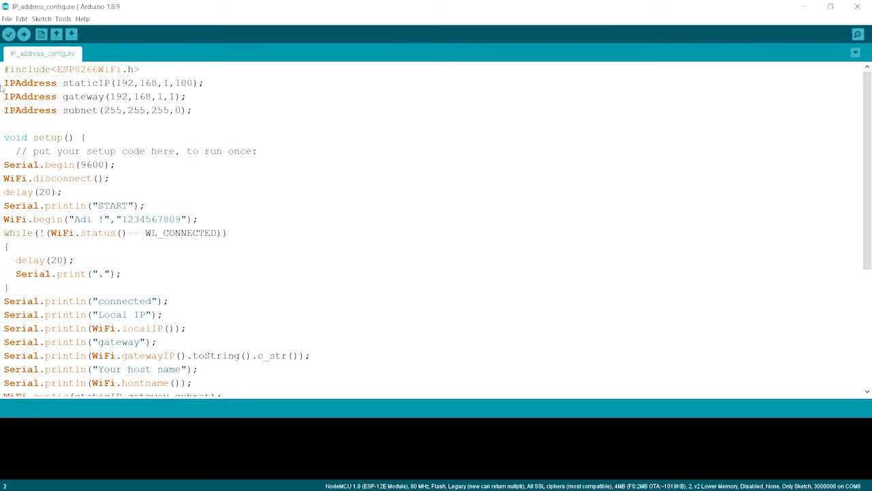
double_click(79, 83)
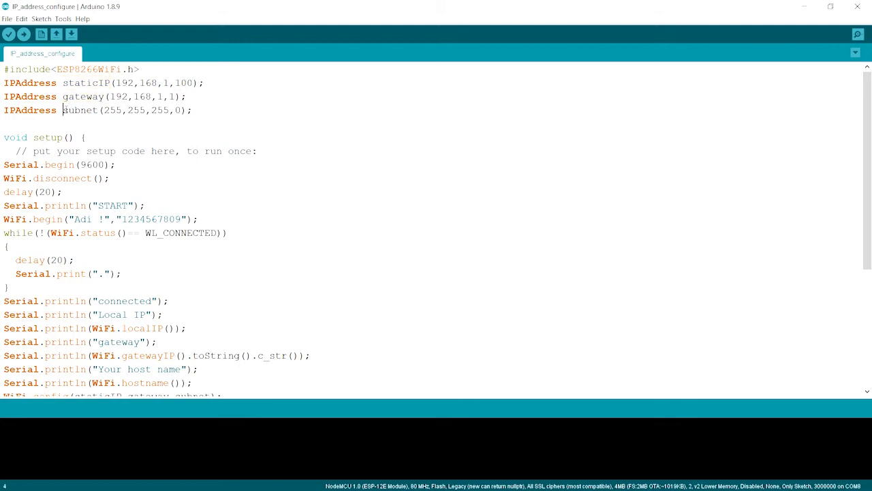
double_click(79, 109)
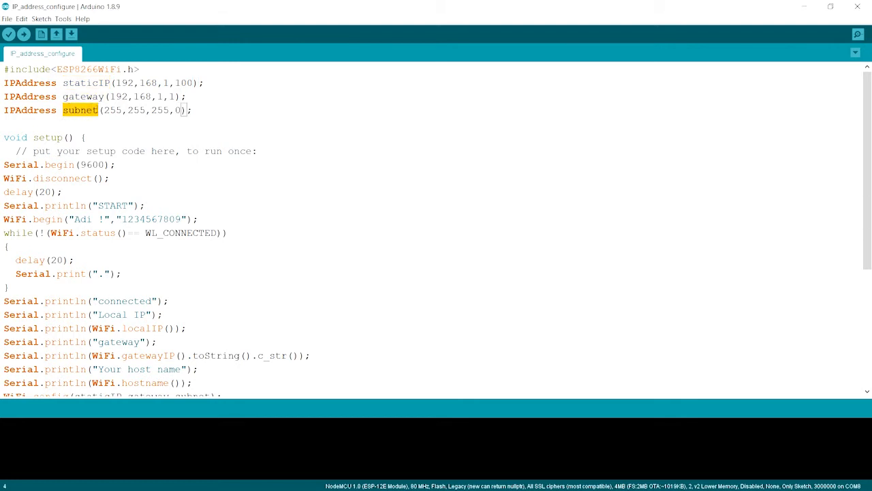
double_click(125, 83)
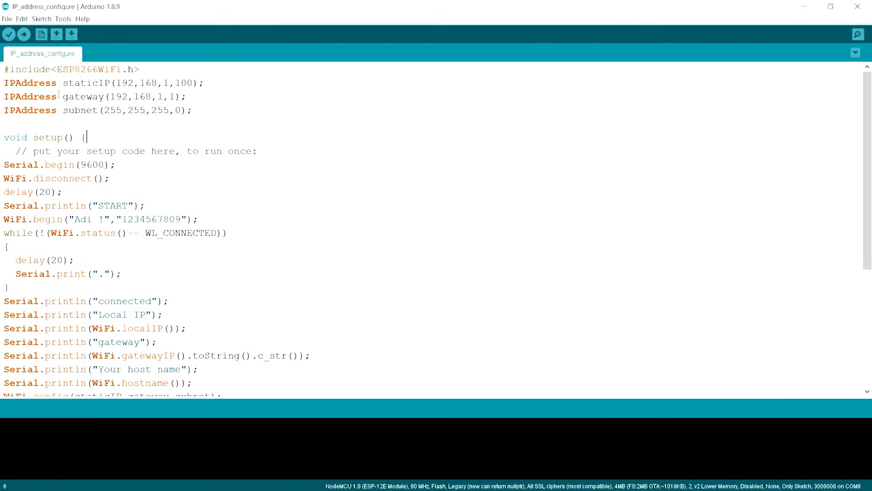
double_click(82, 96)
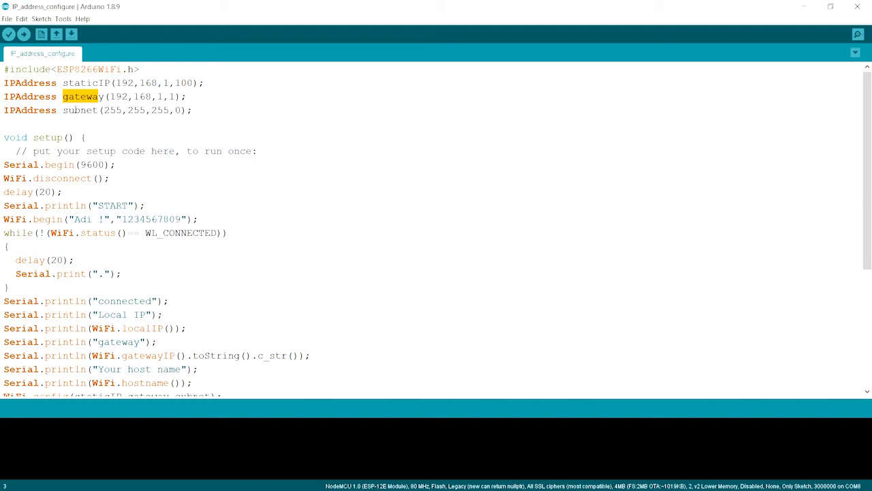
click(61, 109)
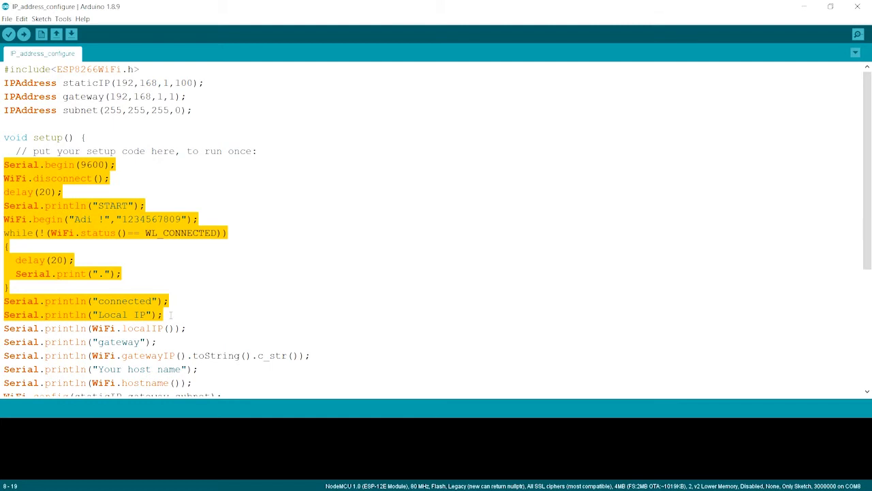
click(163, 313)
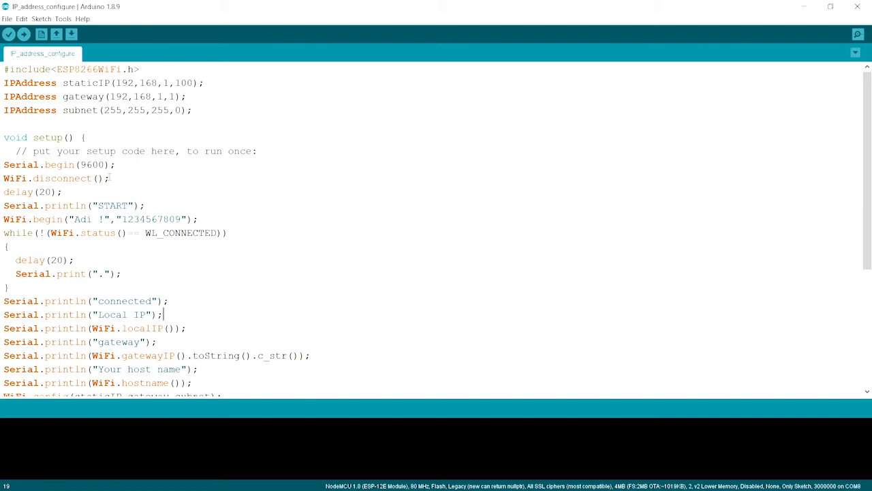
double_click(63, 177)
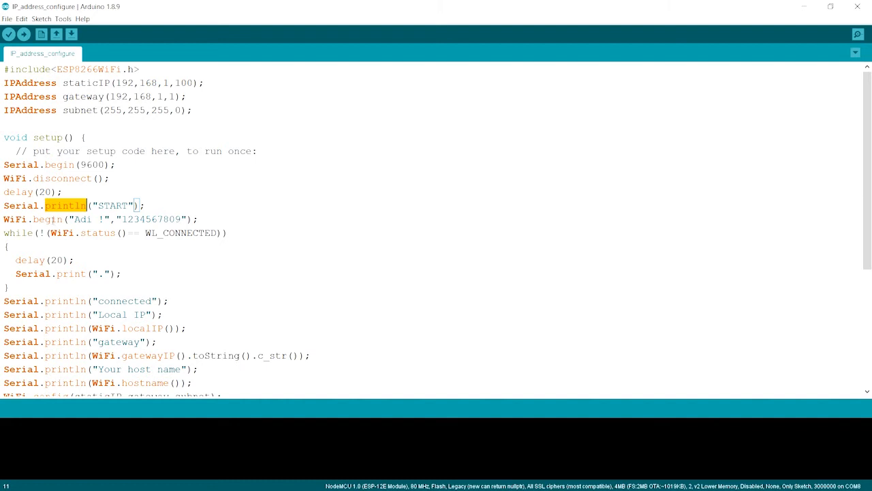
click(48, 218)
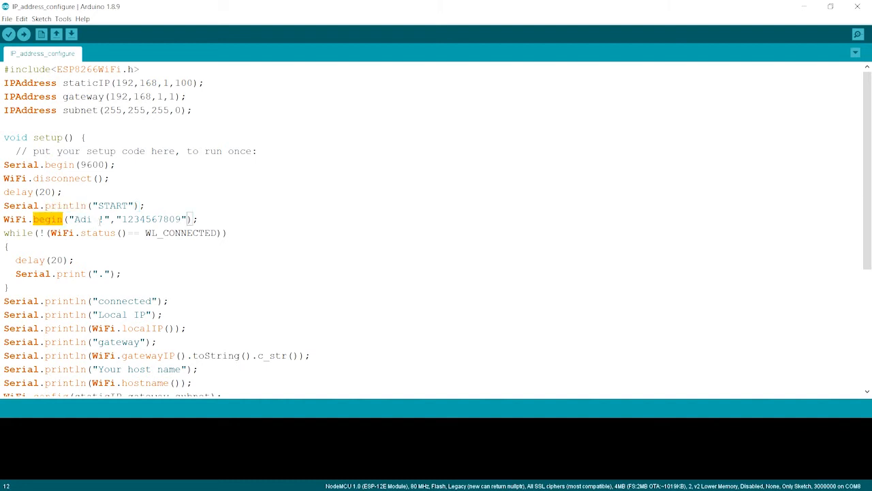
click(104, 218)
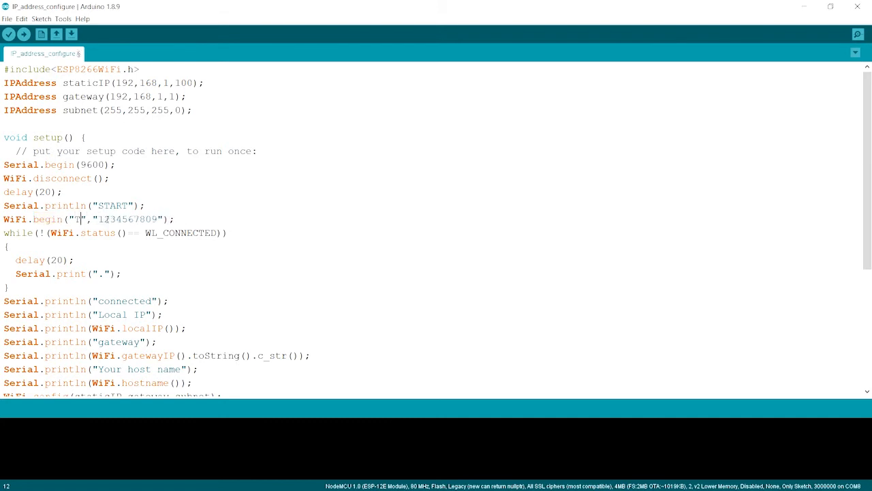
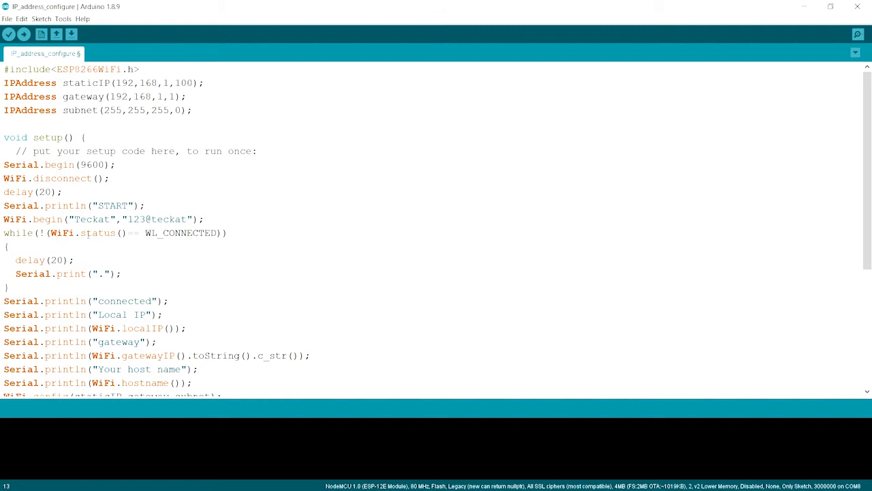
- Review the connected message and the WiFi.localIP print line
double_click(180, 232)
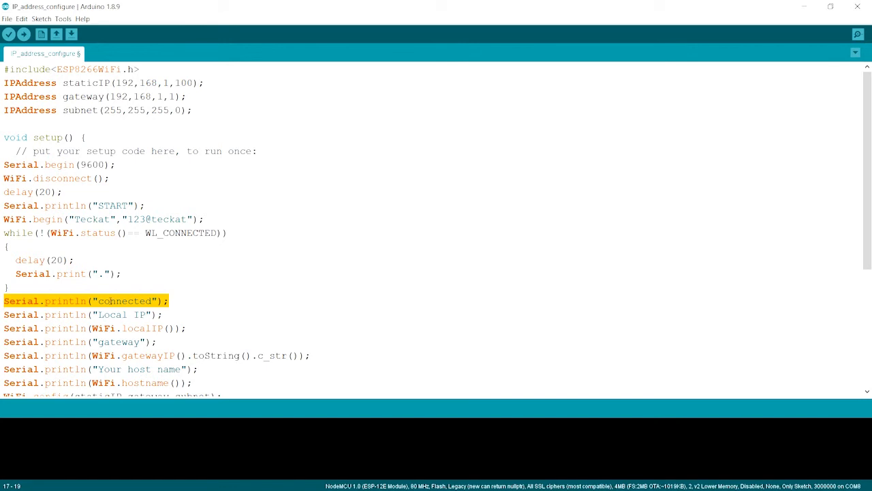
click(125, 313)
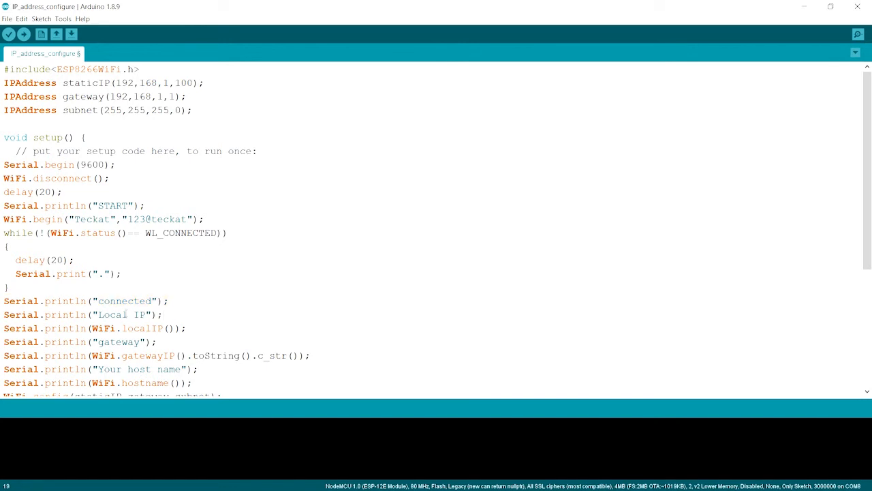
double_click(121, 314)
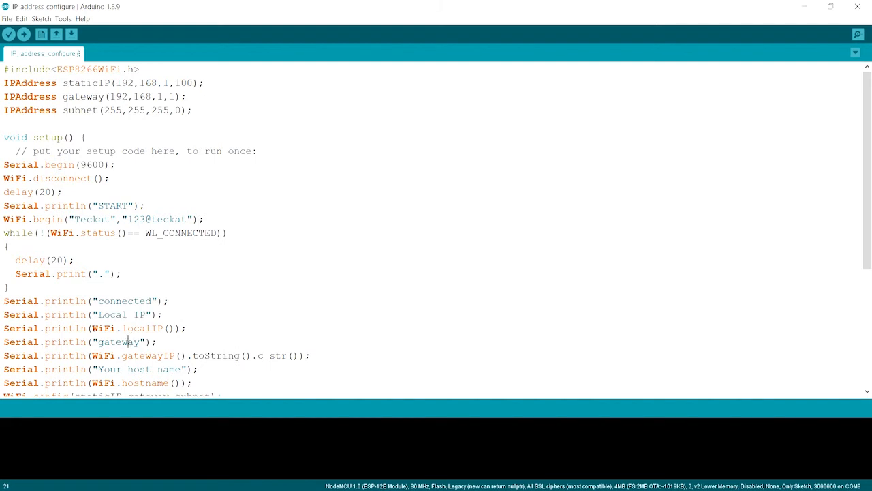
double_click(147, 327)
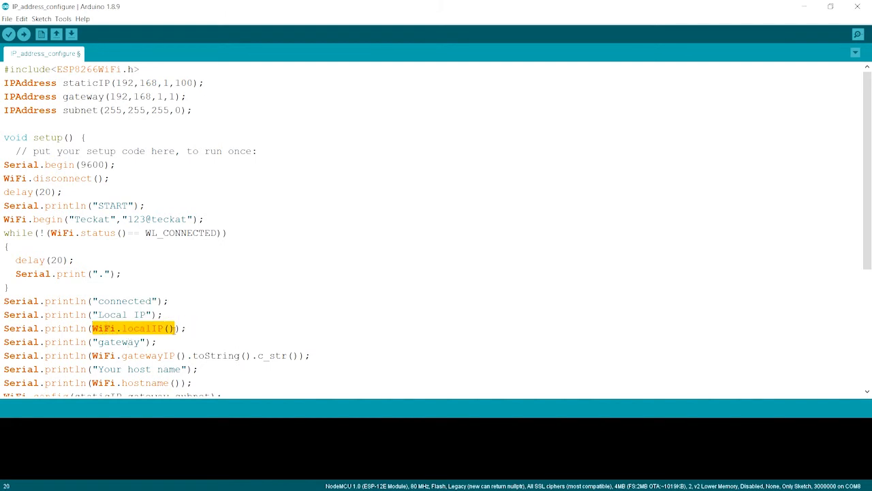
click(188, 327)
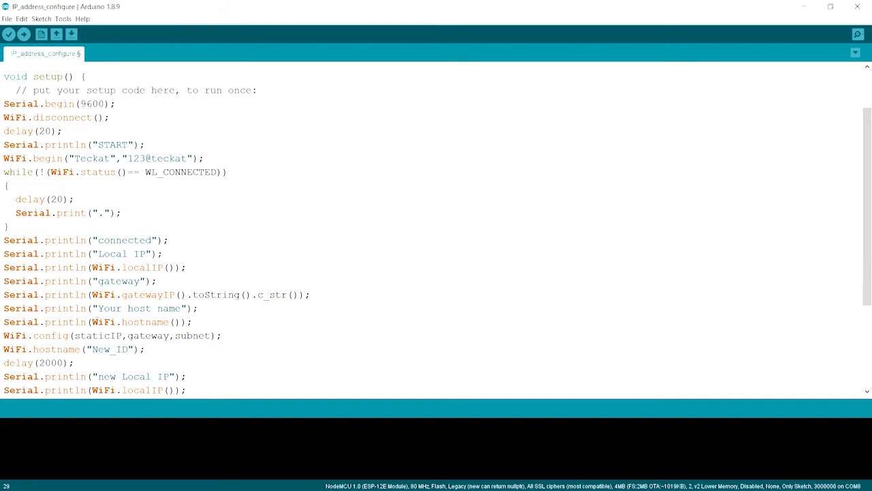
double_click(116, 321)
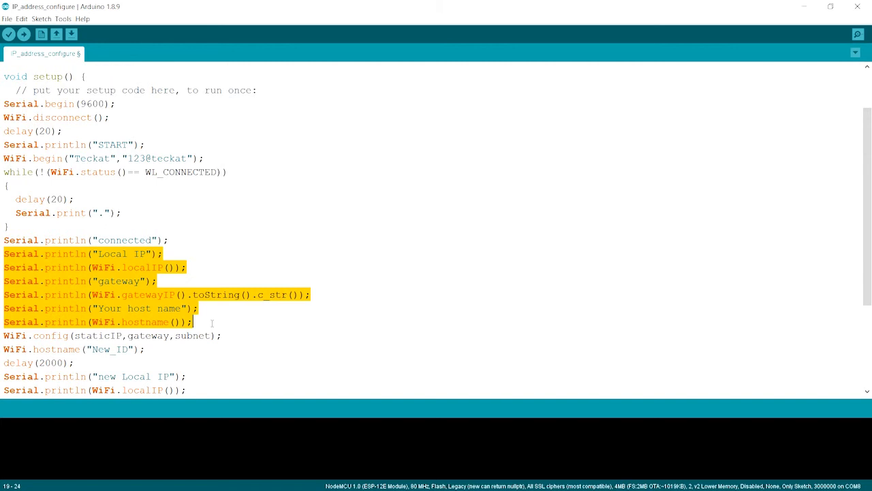
click(15, 199)
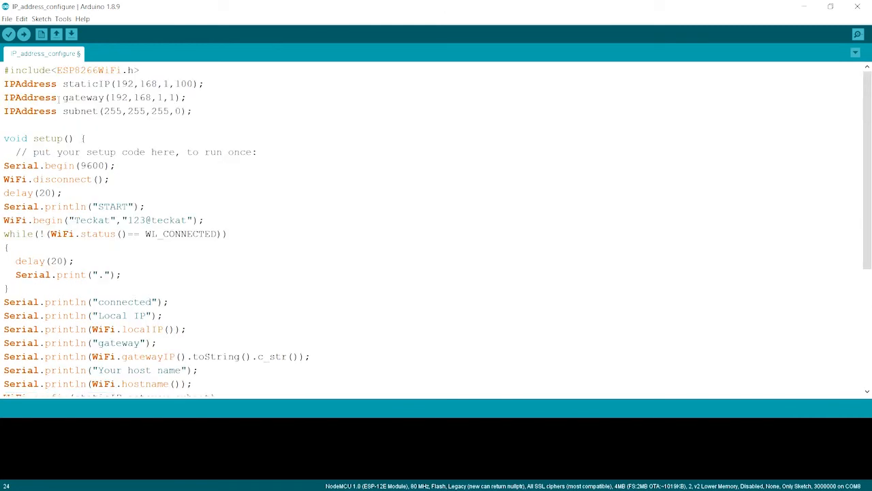
drag(63, 84, 192, 111)
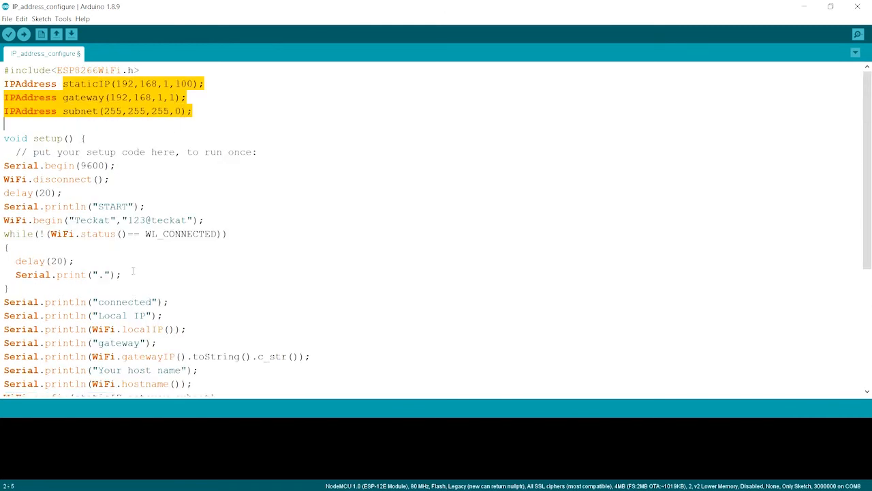
scroll(down, 3)
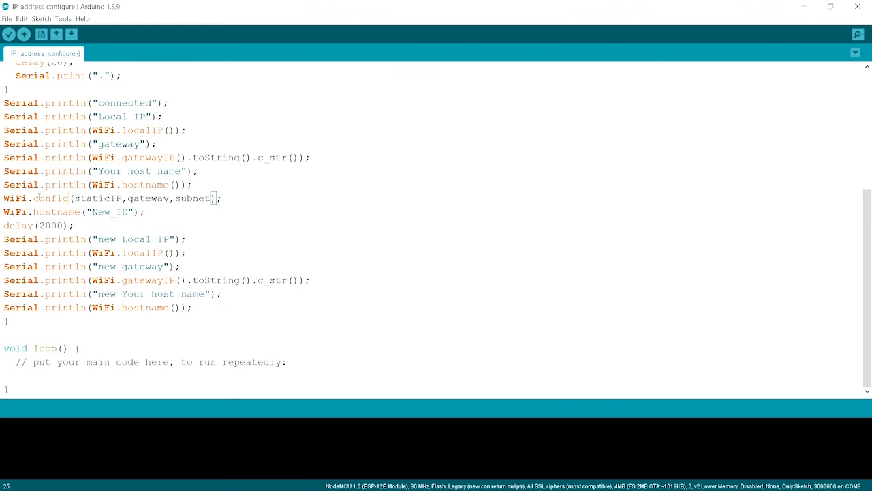
double_click(52, 198)
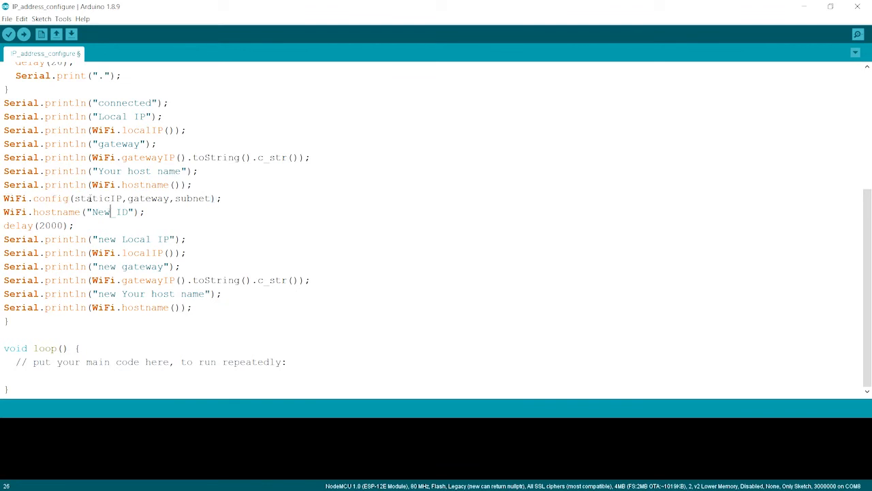
double_click(95, 199)
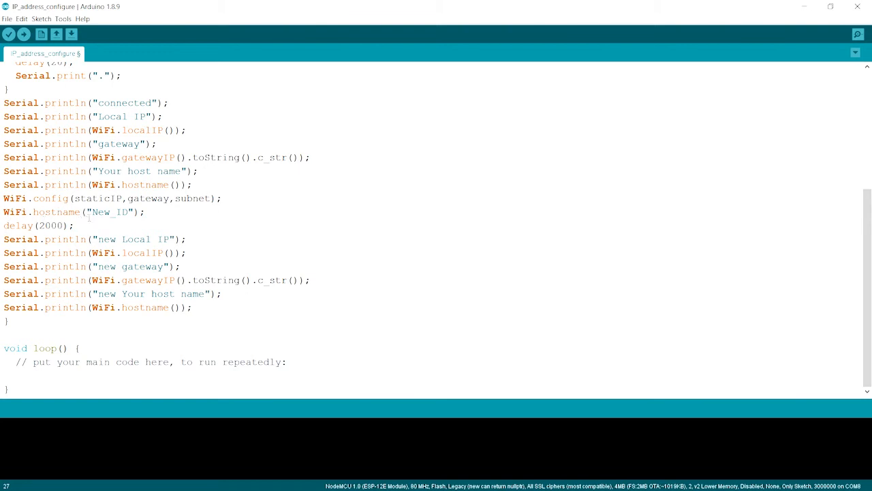
double_click(109, 213)
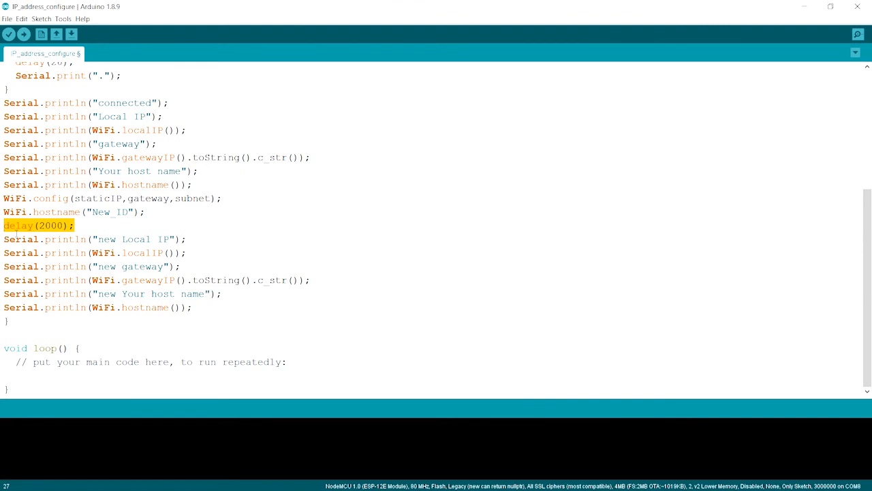
click(81, 266)
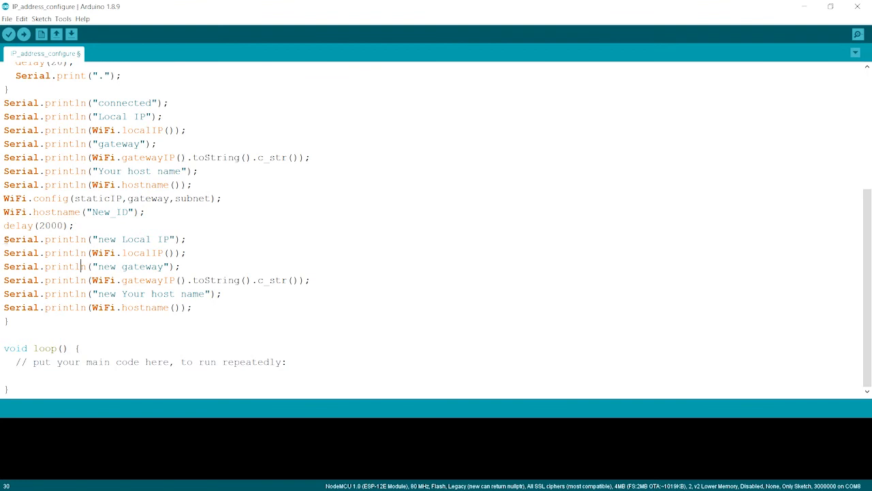
triple_click(95, 239)
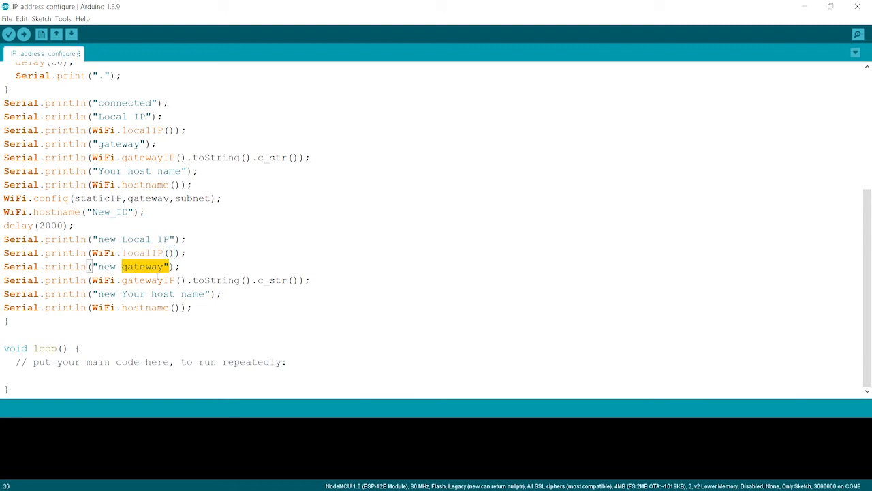
double_click(147, 280)
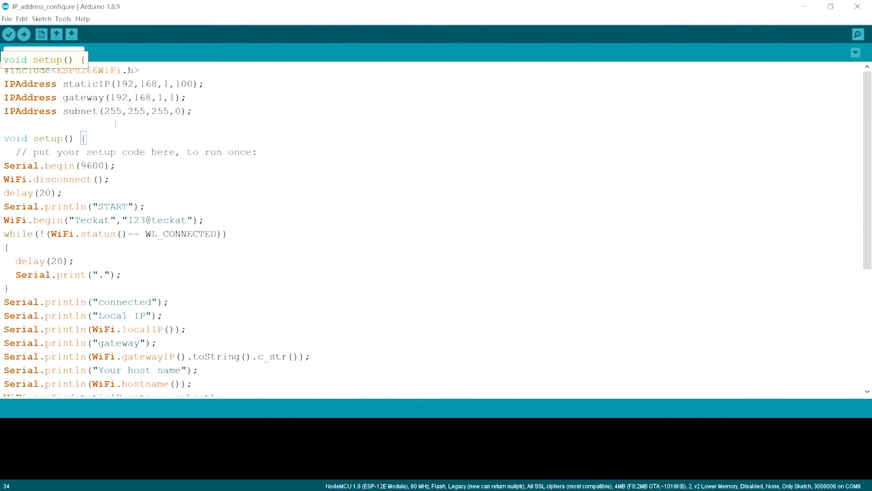
- Set the upload speed to 3000000 under Tools and upload the sketch to the NodeMCU
click(63, 19)
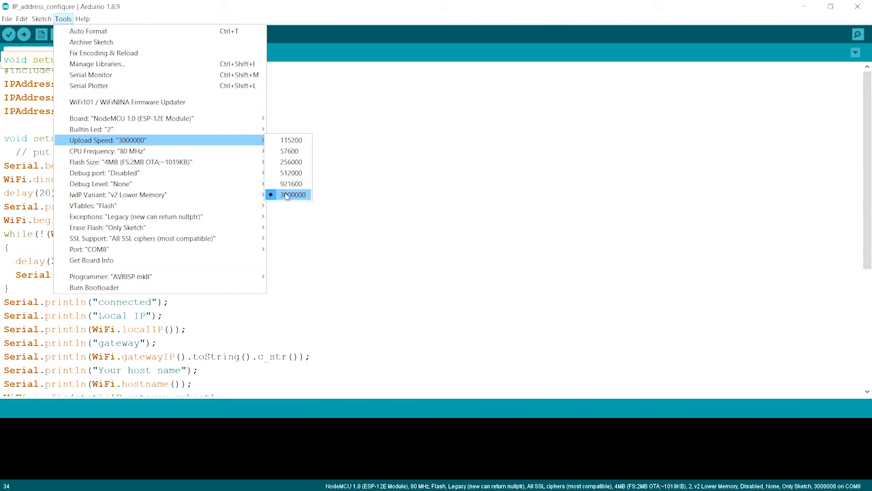
click(292, 194)
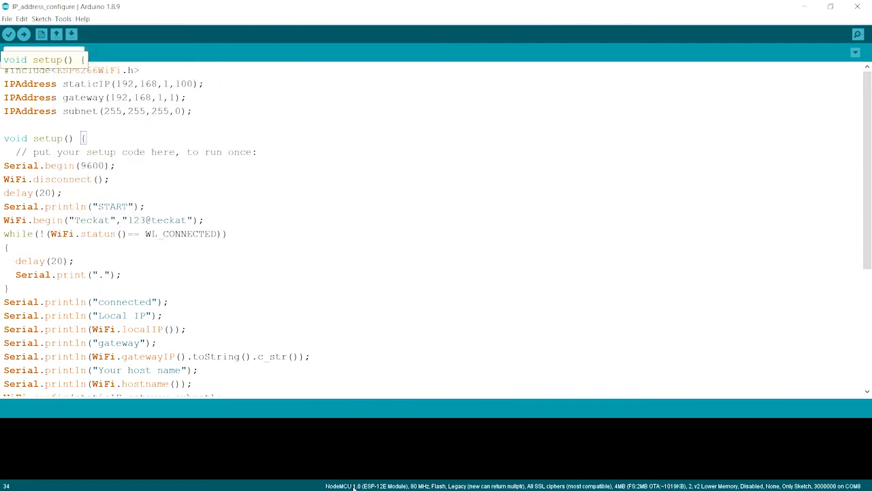
mouse_move(363, 450)
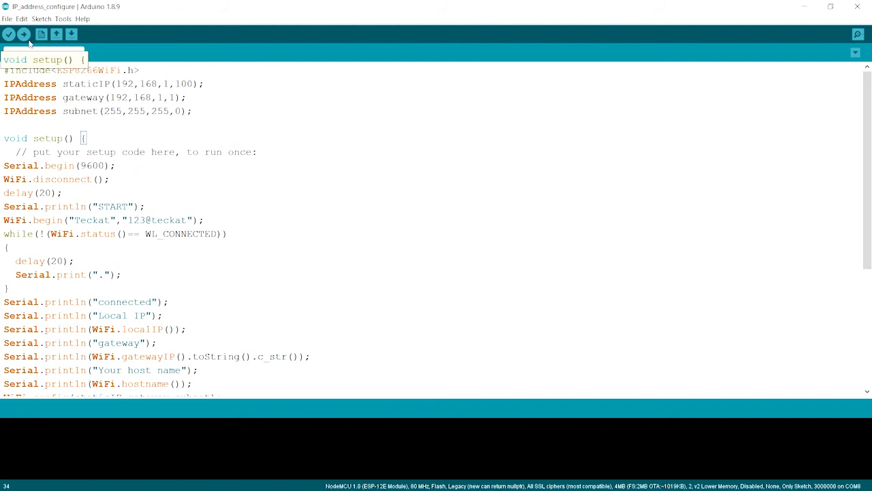
click(23, 34)
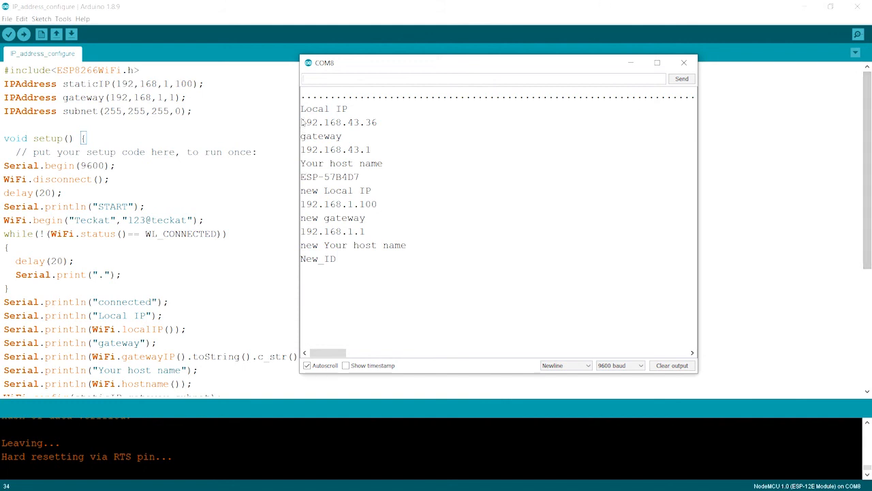
drag(301, 122, 343, 137)
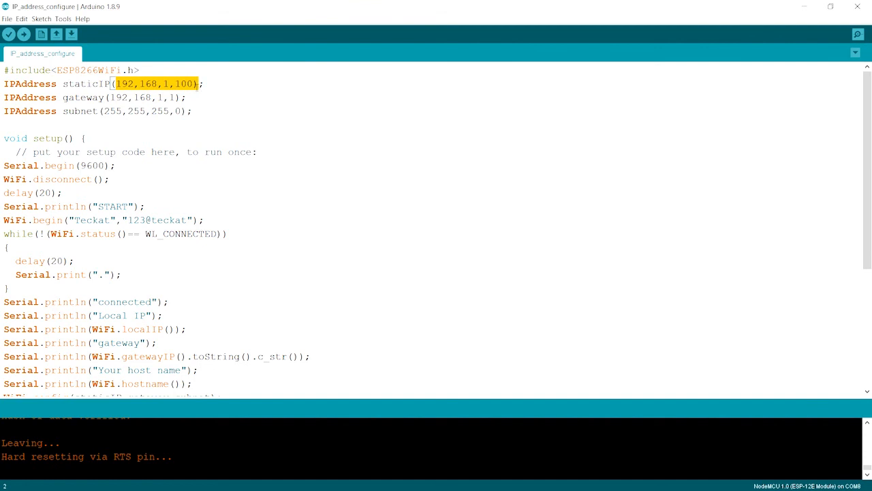
click(857, 34)
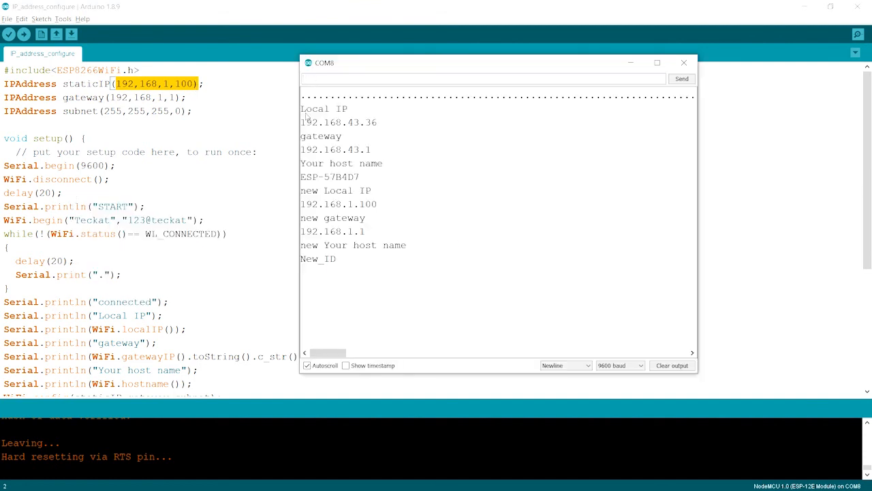
double_click(341, 205)
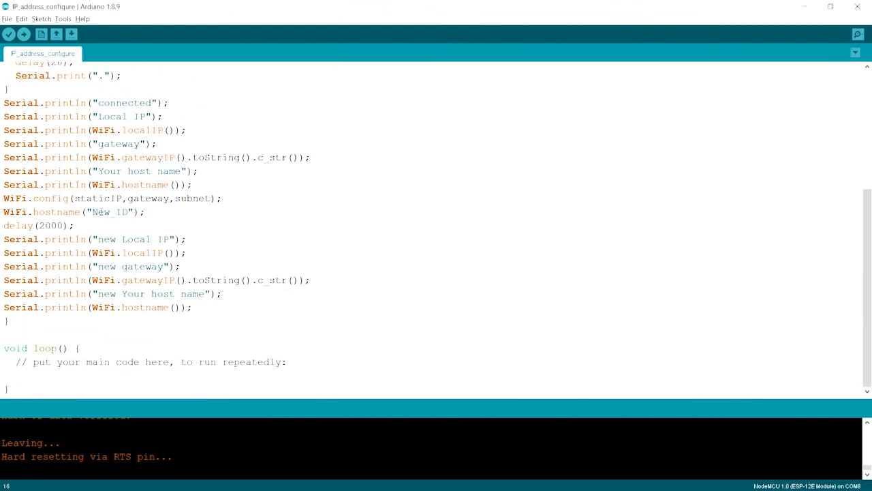
double_click(109, 213)
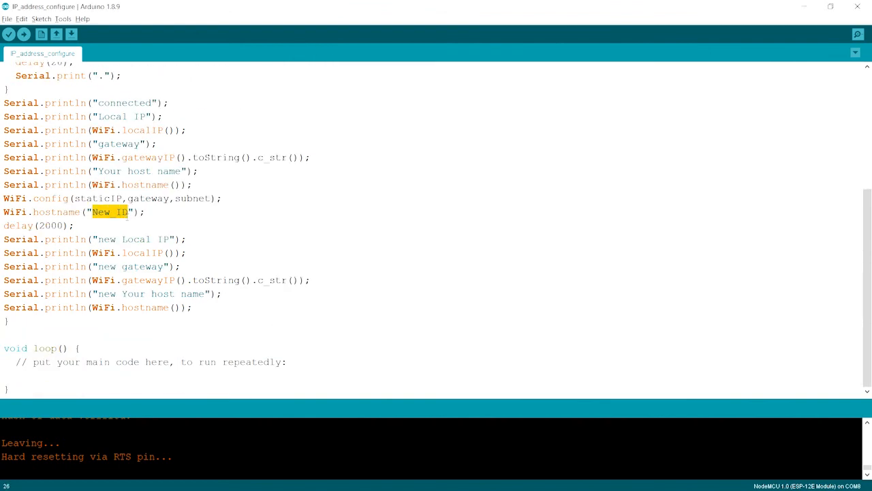
click(858, 34)
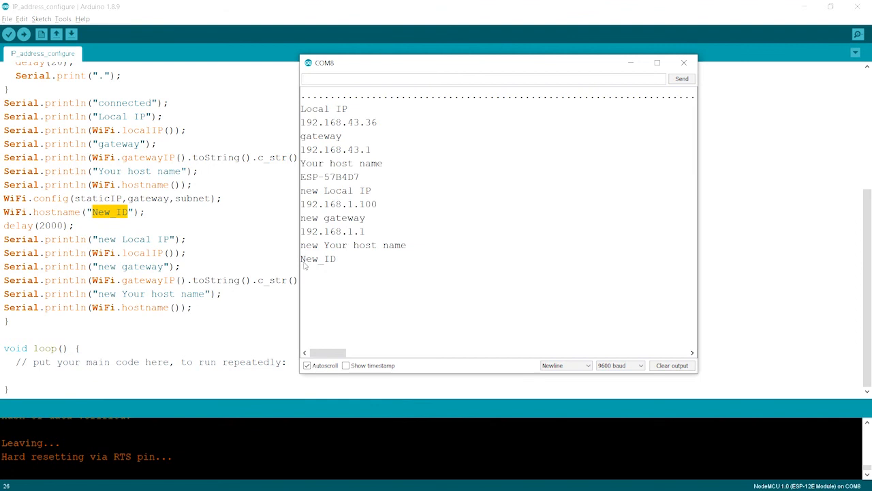
double_click(316, 259)
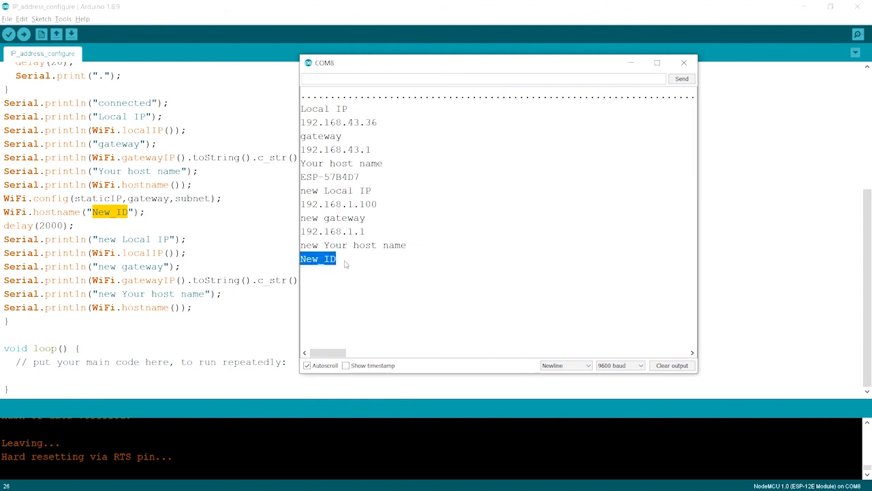